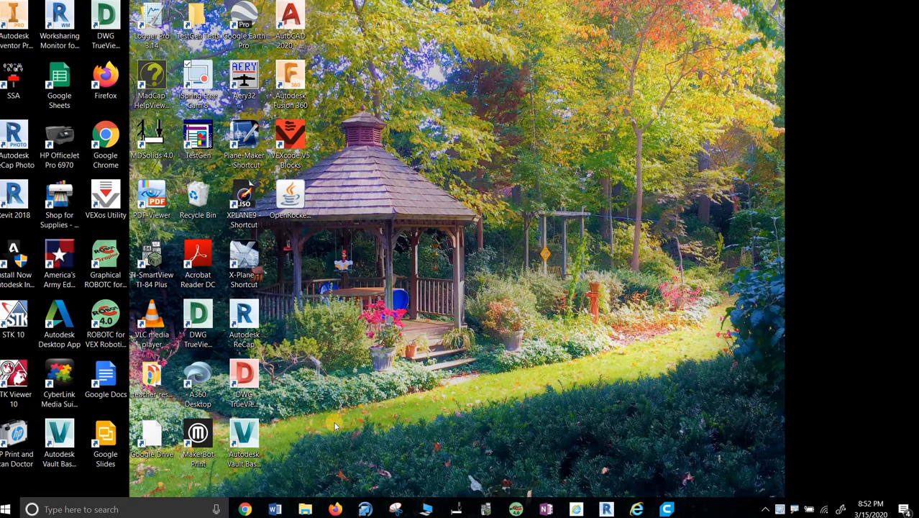
pyautogui.moveTo(262, 493)
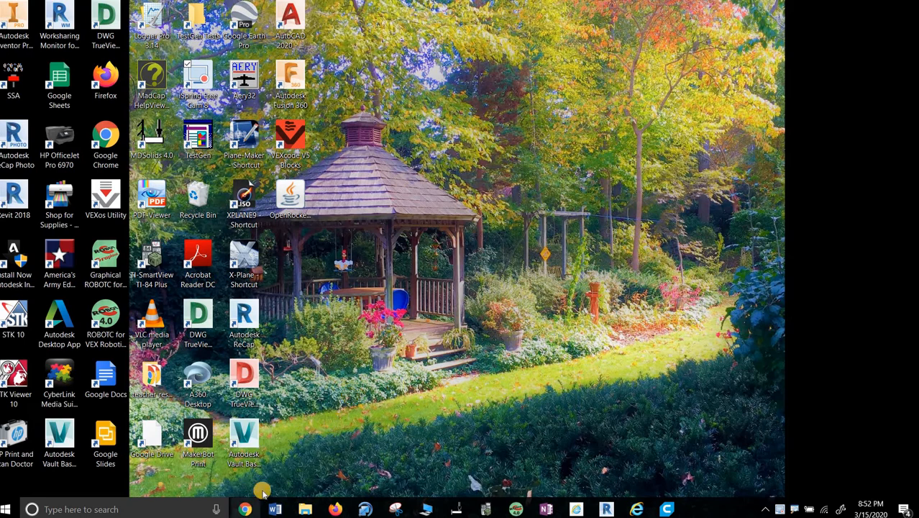
# Bring Chrome forward to show the 'screencastify' Google results and official site.
pyautogui.click(245, 509)
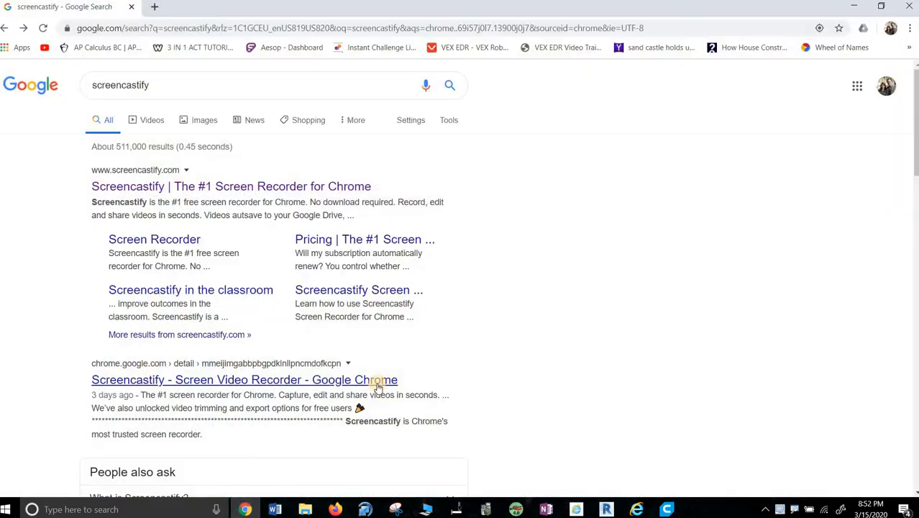
pyautogui.moveTo(170, 75)
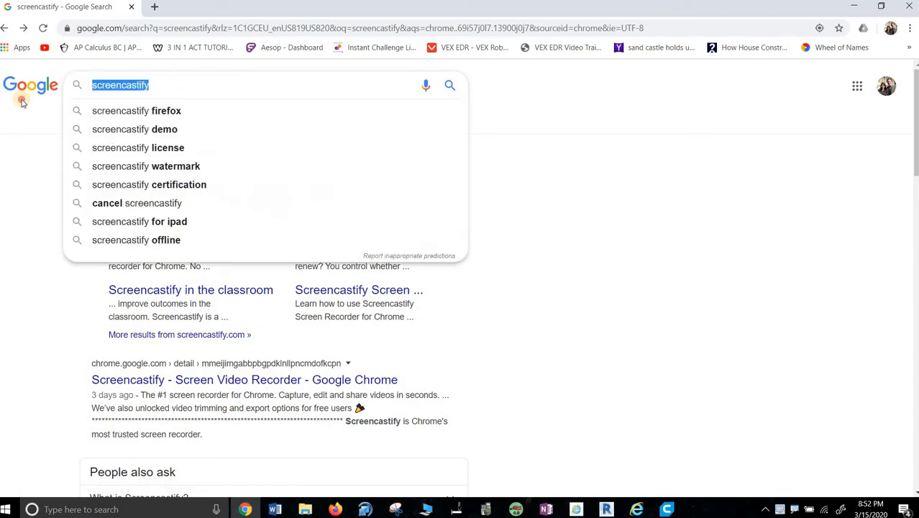
pyautogui.moveTo(167, 97)
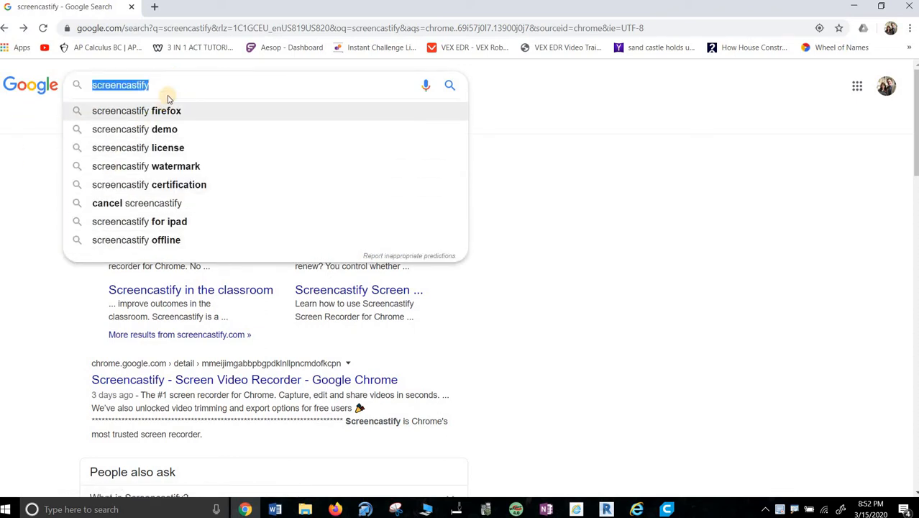
pyautogui.moveTo(259, 156)
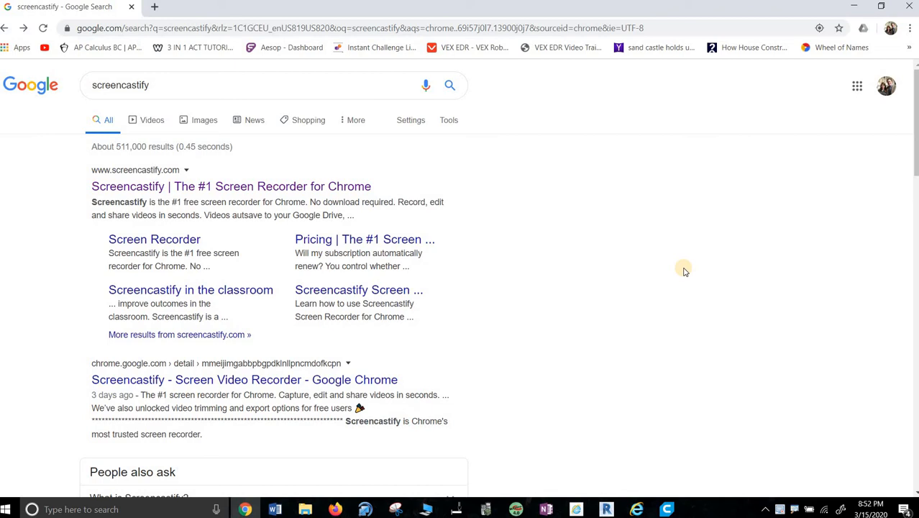
pyautogui.moveTo(507, 130)
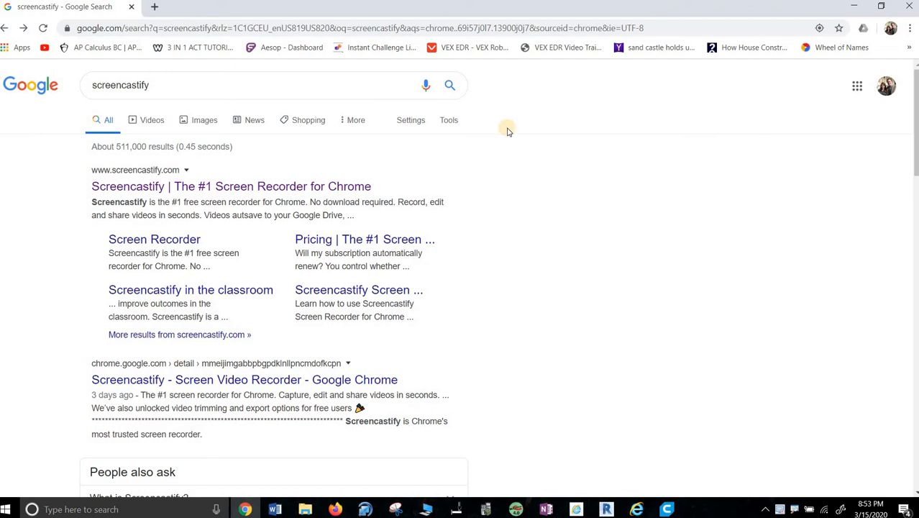
pyautogui.moveTo(156, 299)
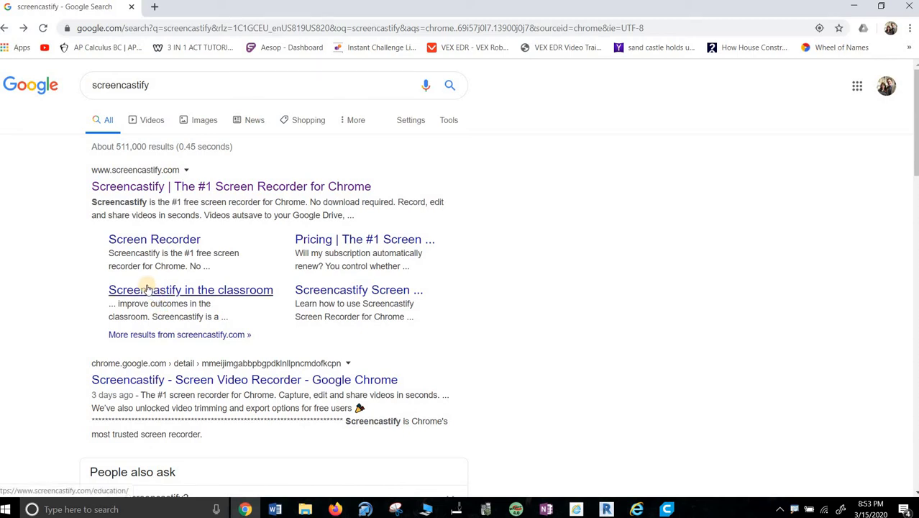
pyautogui.moveTo(162, 185)
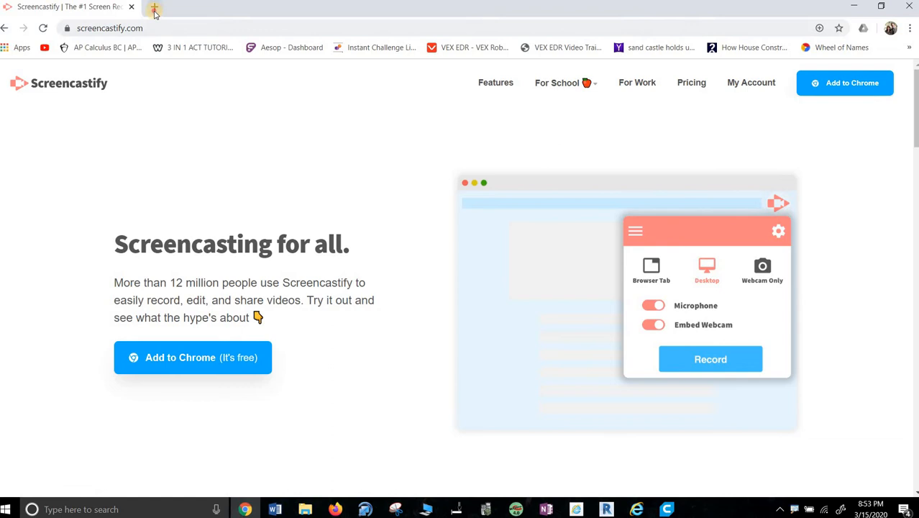
# Search 'screencastify tutorial' in a new tab.
pyautogui.click(155, 7)
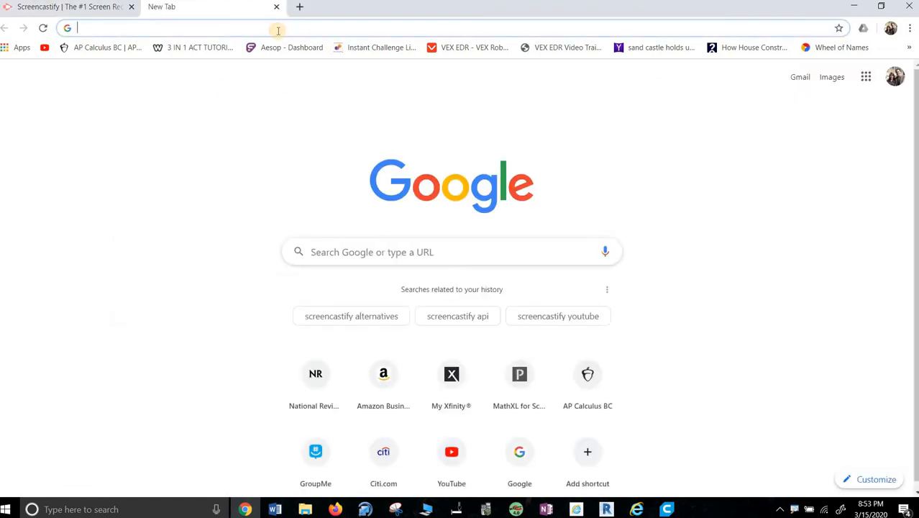
pyautogui.write('screencastify')
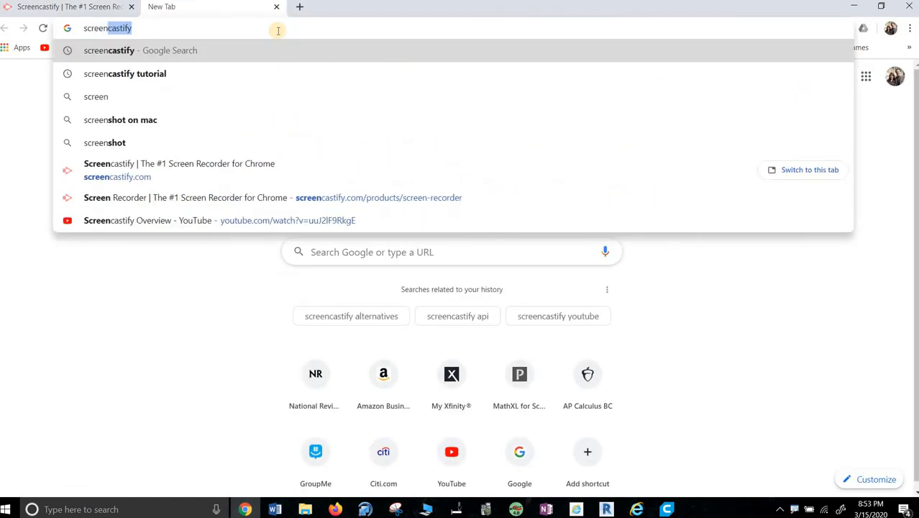
pyautogui.click(125, 73)
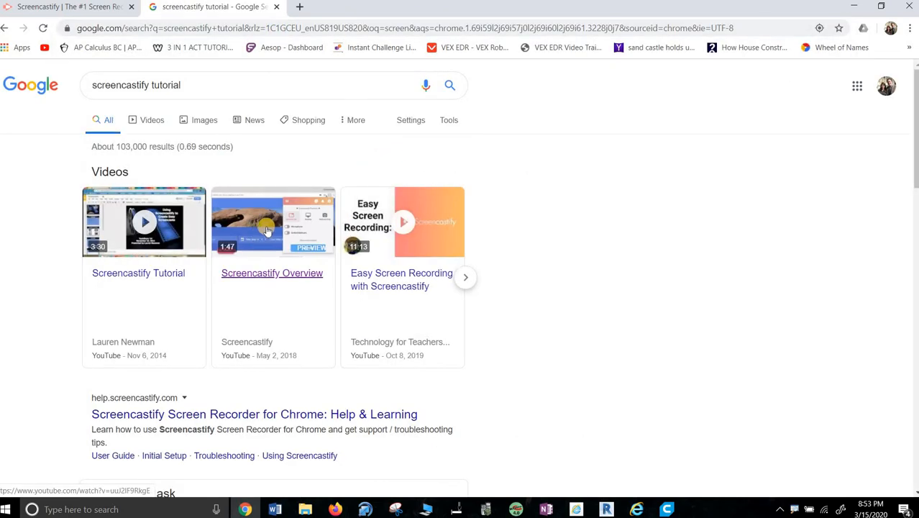
# Play the Screencastify Overview video on YouTube and skip ahead to 0:39.
pyautogui.click(272, 221)
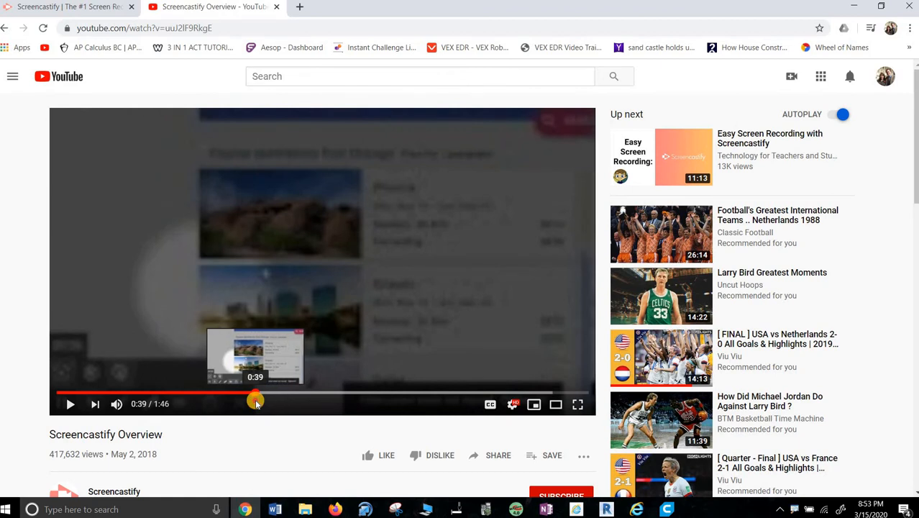
pyautogui.moveTo(255, 396); pyautogui.dragTo(308, 393)
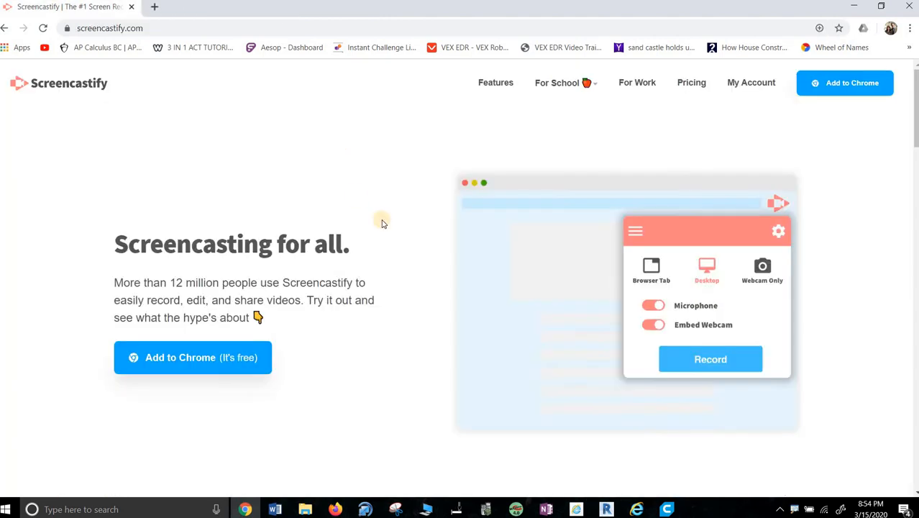
# Open the Screencastify Web Store listing from screencastify.com and choose Add to Chrome.
pyautogui.click(192, 357)
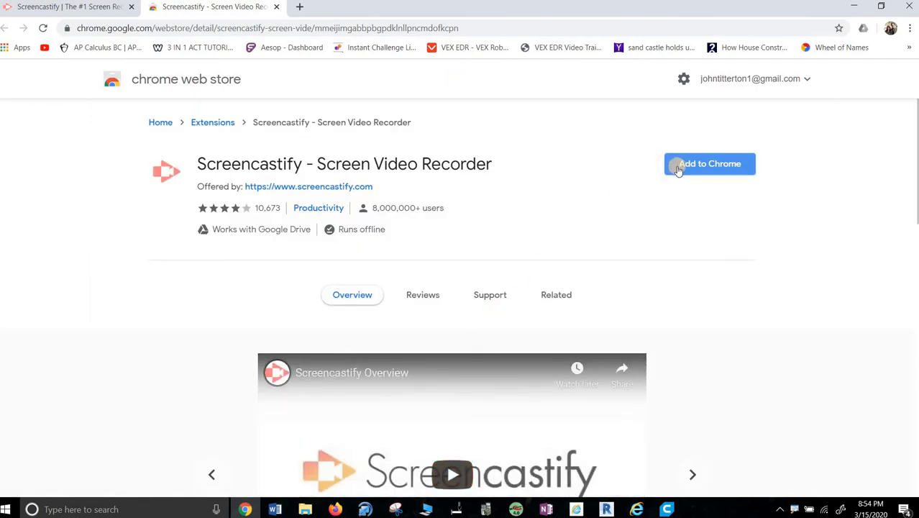
pyautogui.click(708, 163)
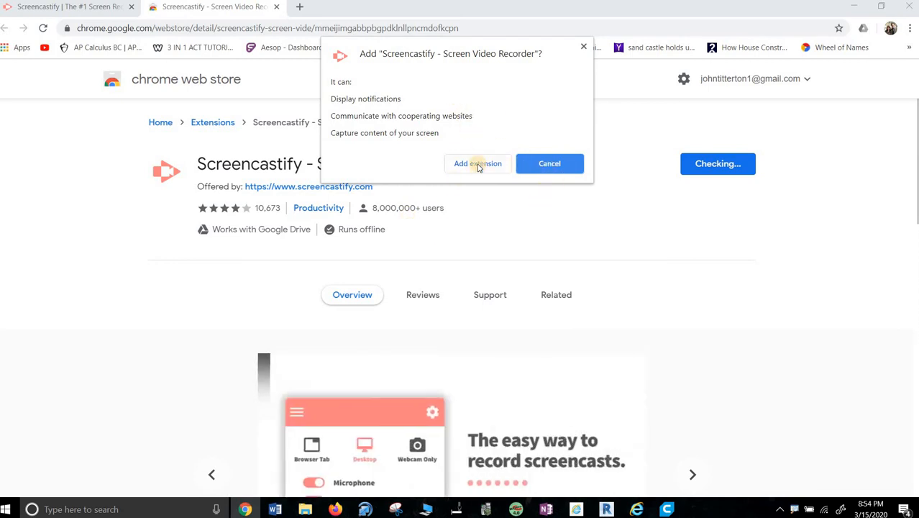
# Confirm adding the Screencastify extension and dismiss the 'added to Chrome' notice.
pyautogui.click(477, 163)
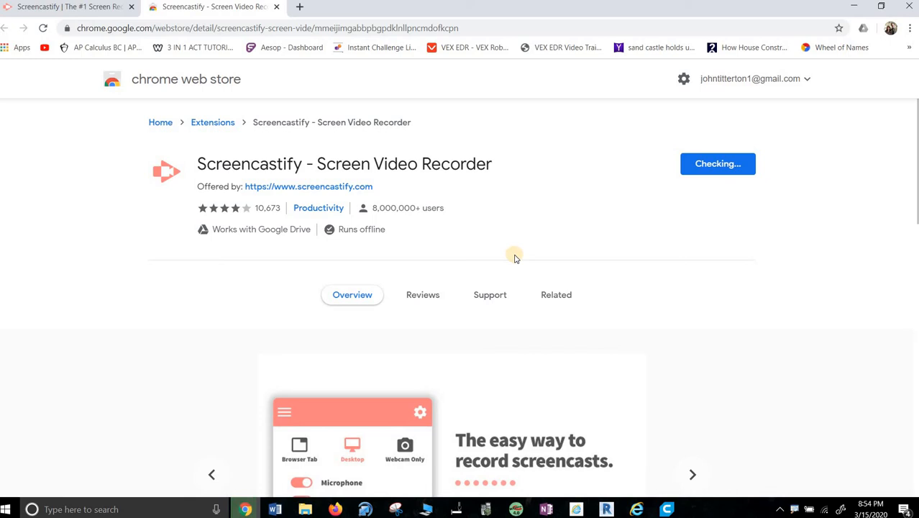
pyautogui.moveTo(326, 255)
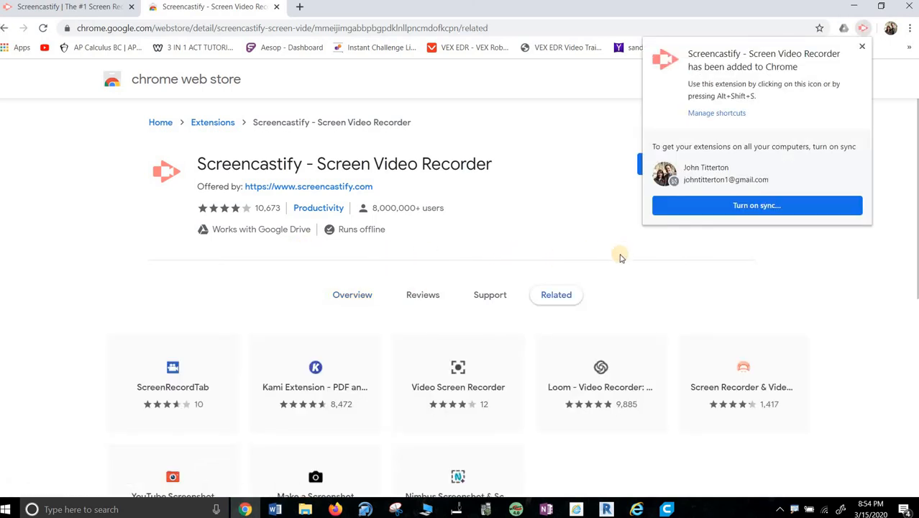
pyautogui.moveTo(744, 280)
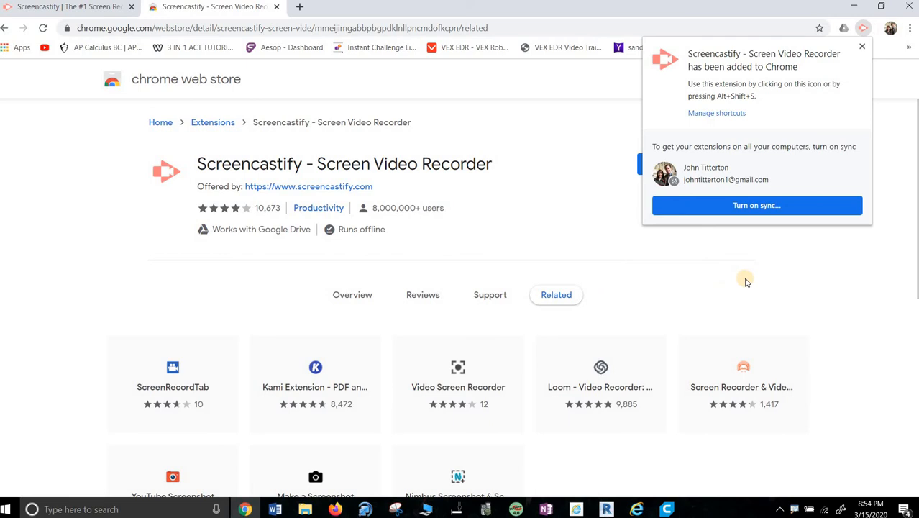
pyautogui.moveTo(809, 176)
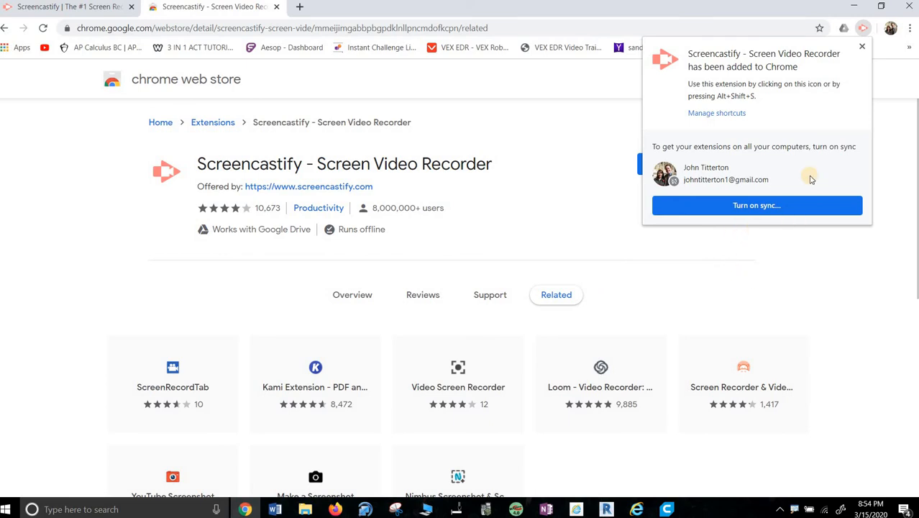
pyautogui.click(862, 46)
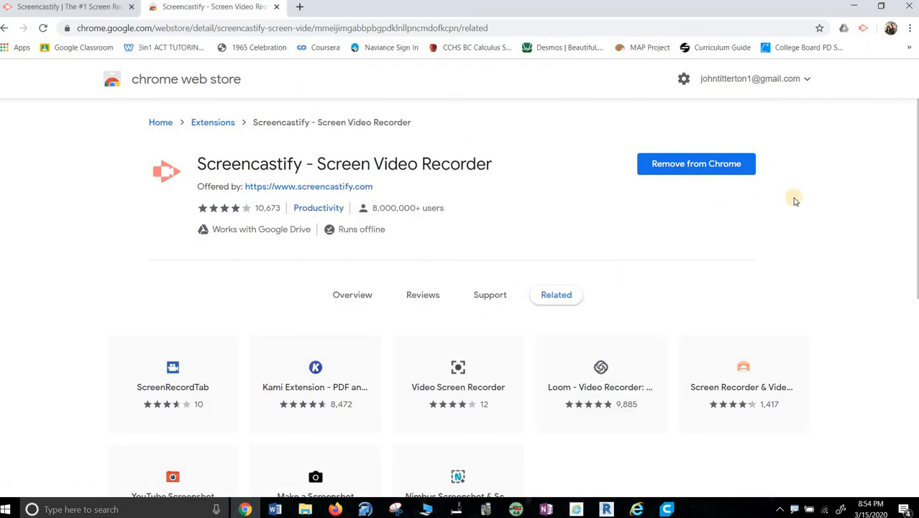
pyautogui.moveTo(573, 167)
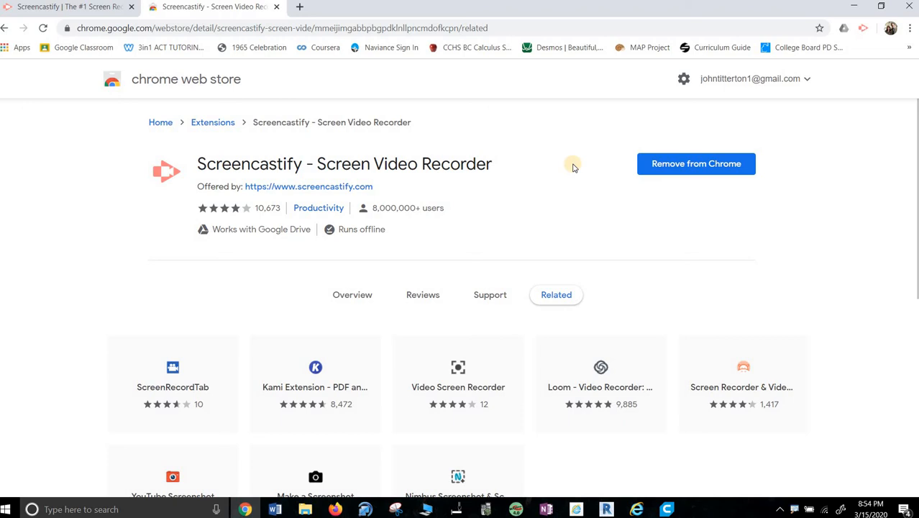
pyautogui.moveTo(157, 165)
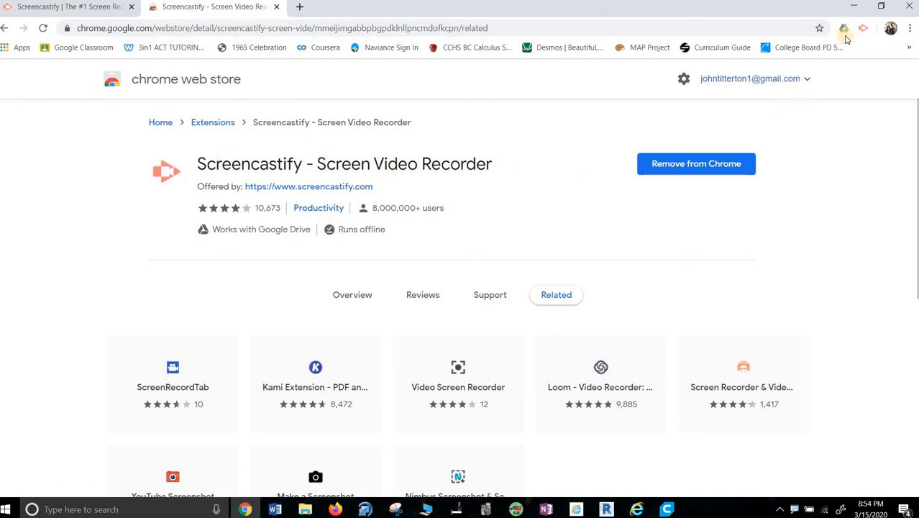
pyautogui.moveTo(864, 29)
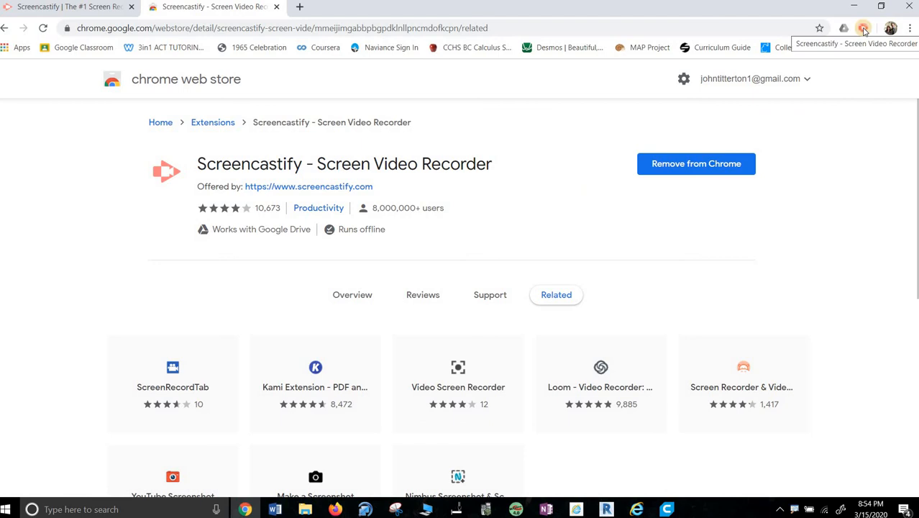
# Launch Screencastify from the toolbar to open Setup at the Google sign-in step.
pyautogui.click(863, 28)
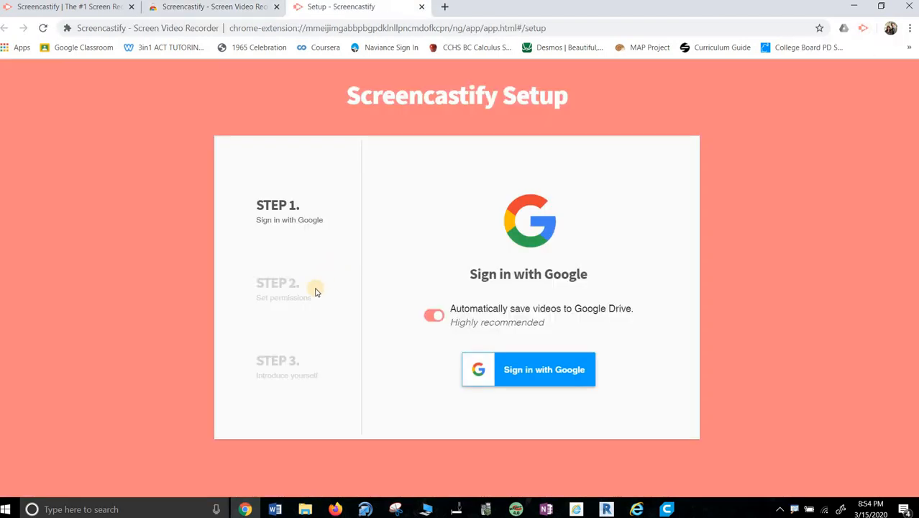
pyautogui.moveTo(301, 303)
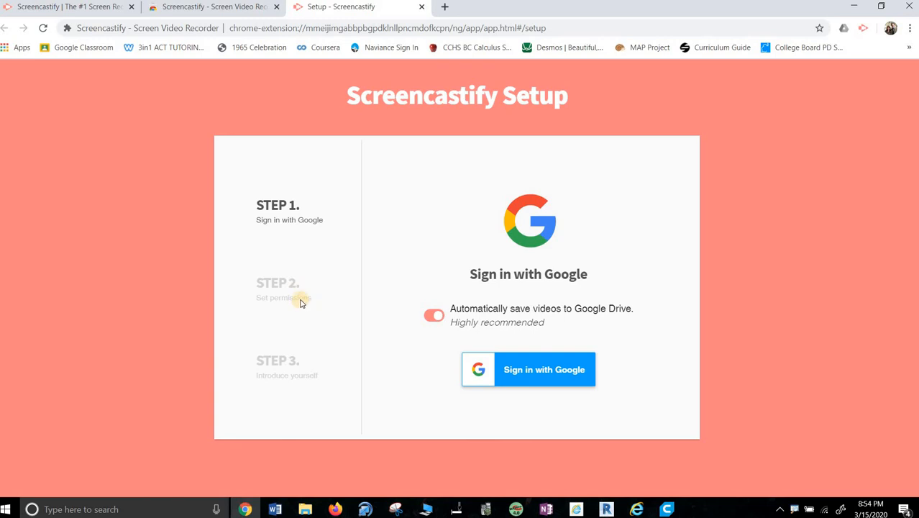
pyautogui.moveTo(333, 277)
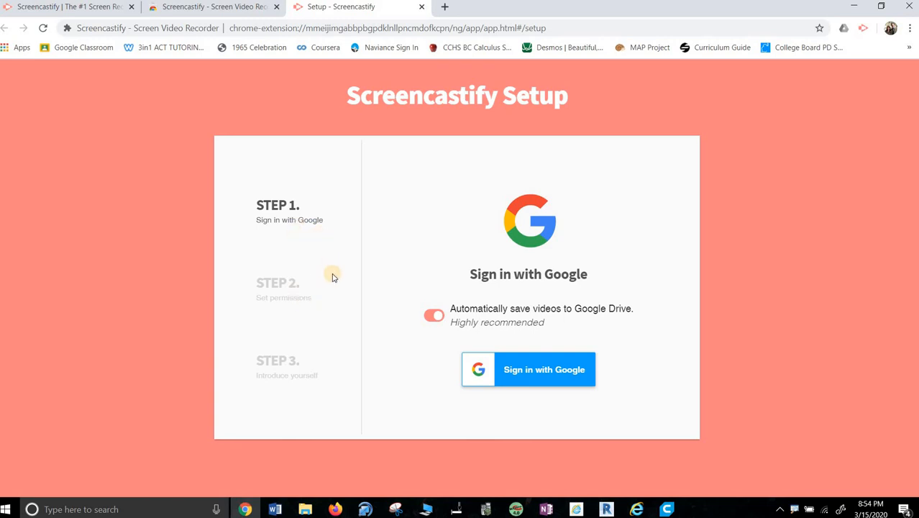
pyautogui.moveTo(366, 149)
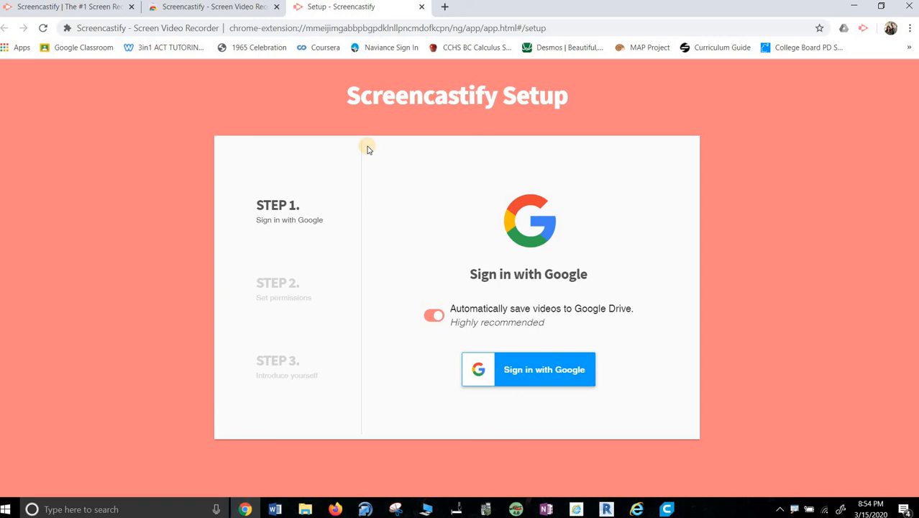
pyautogui.moveTo(342, 168)
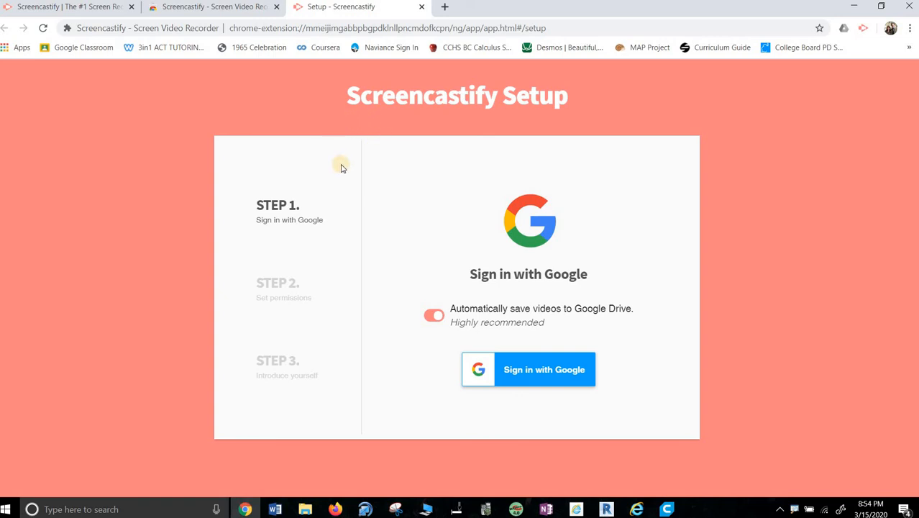
pyautogui.moveTo(383, 147)
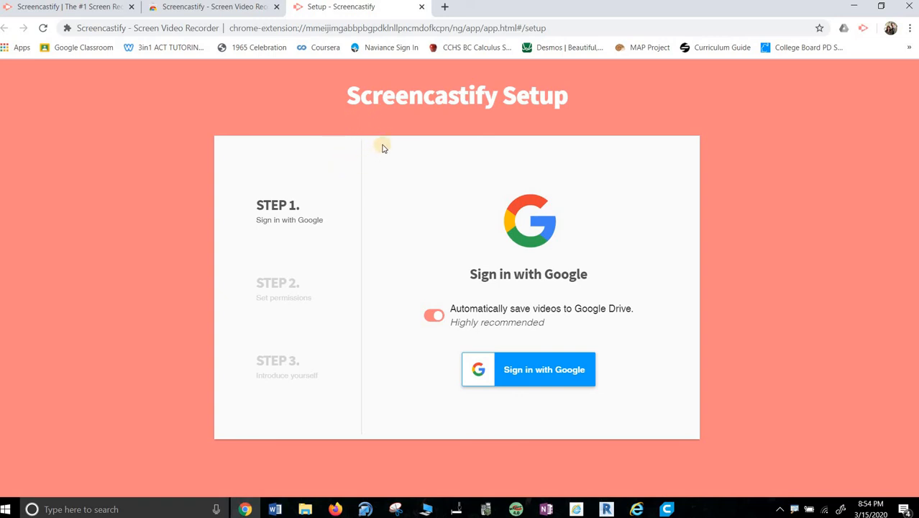
pyautogui.moveTo(363, 189)
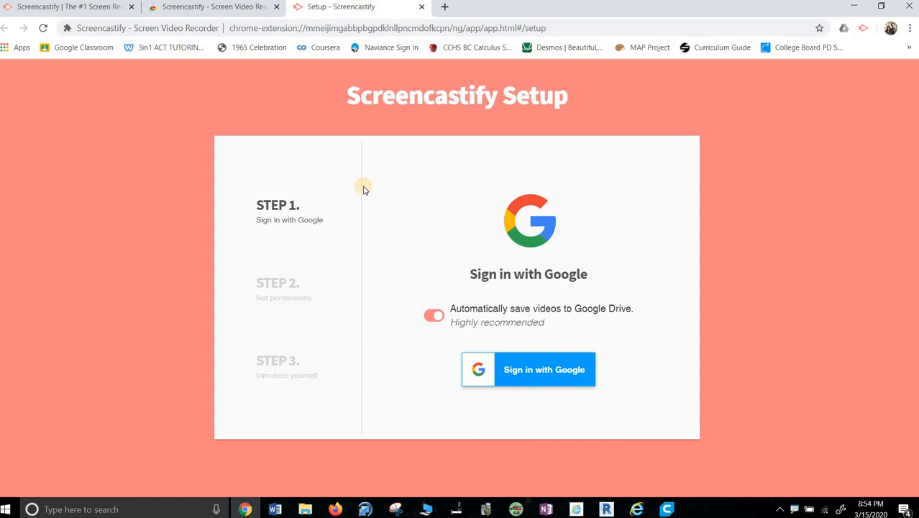